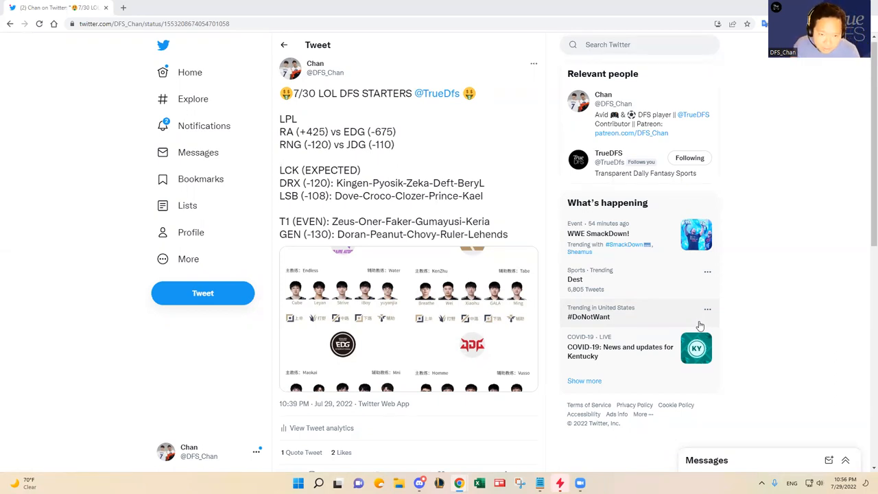
mouse_move(641, 250)
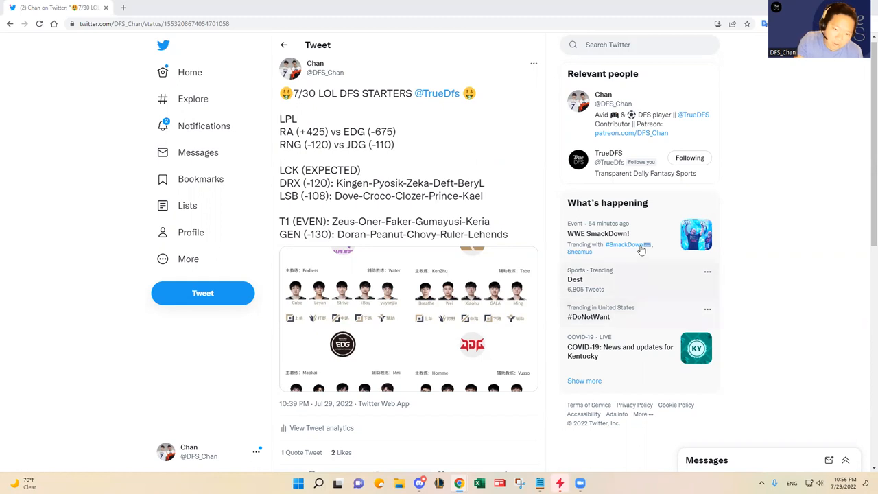
mouse_move(547, 227)
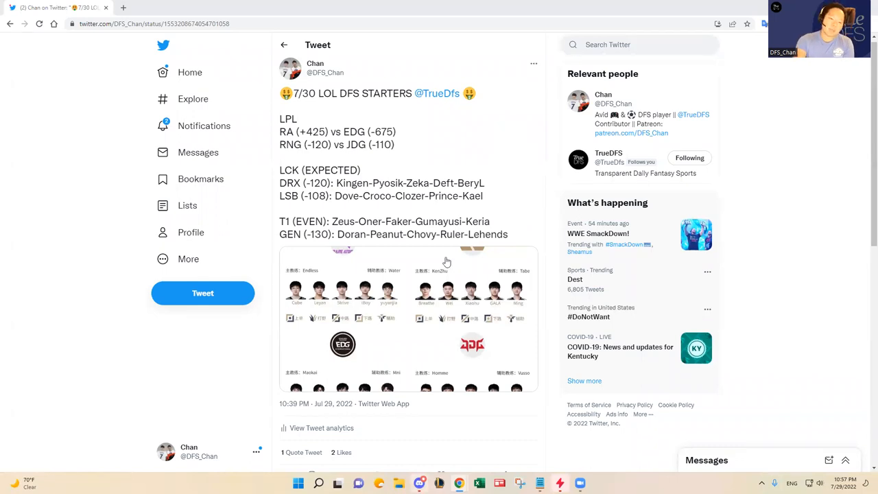
- Enlarge the tweet's Rare Atom vs EDG roster image in the photo viewer
left_click(408, 319)
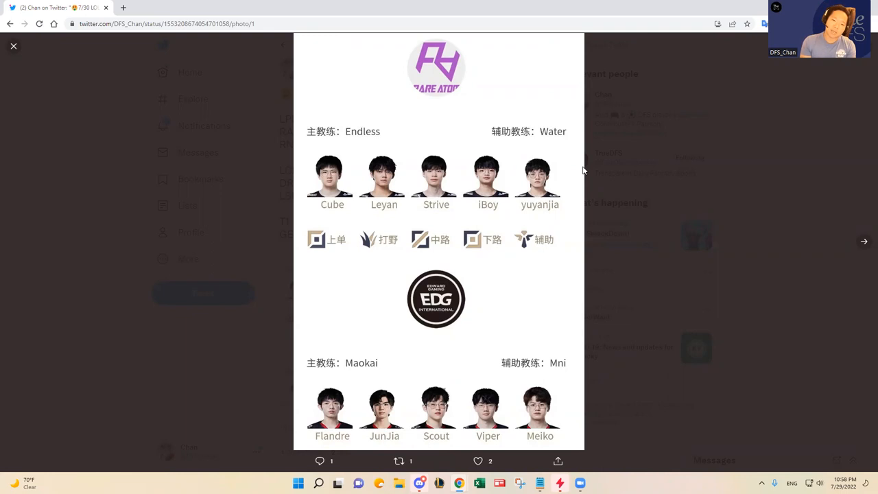
mouse_move(520, 187)
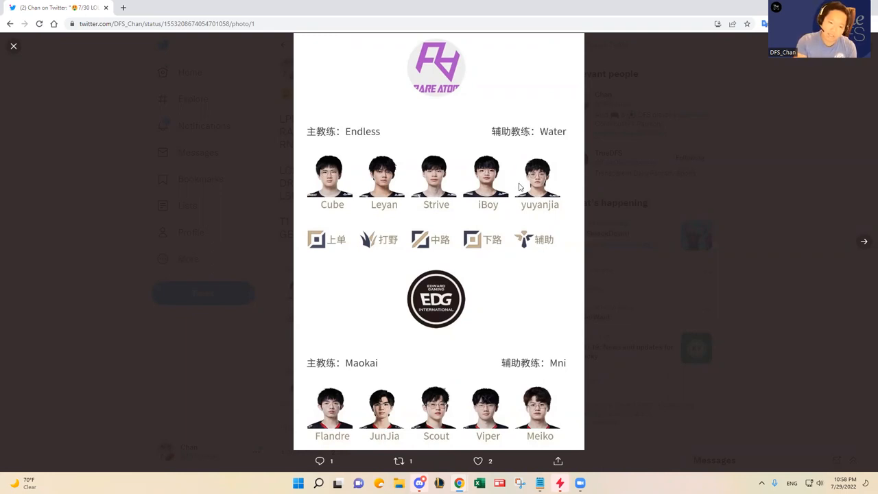
mouse_move(170, 171)
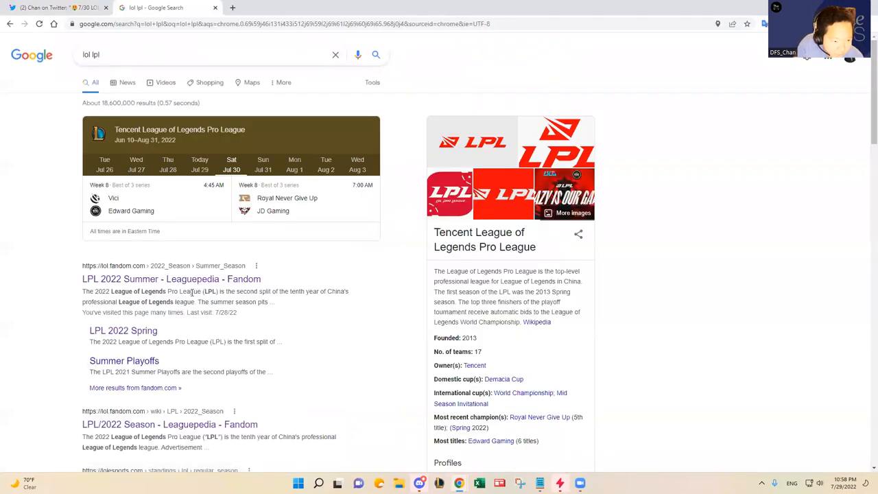
- Open the LPL 2022 Summer Leaguepedia result and scroll to the standings table
left_click(171, 278)
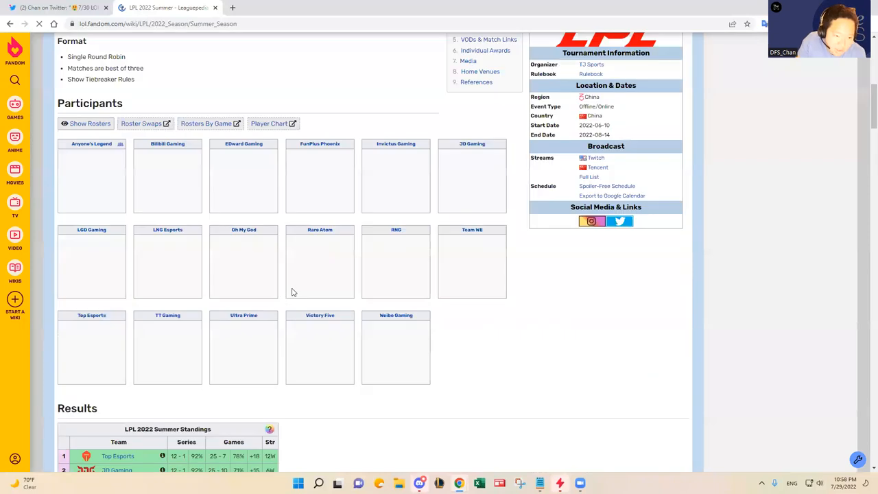
scroll("down", 3)
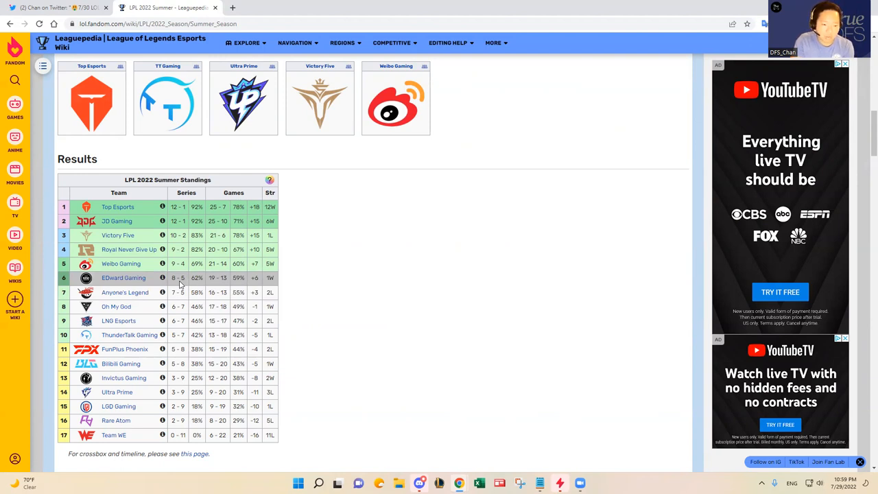
mouse_move(157, 402)
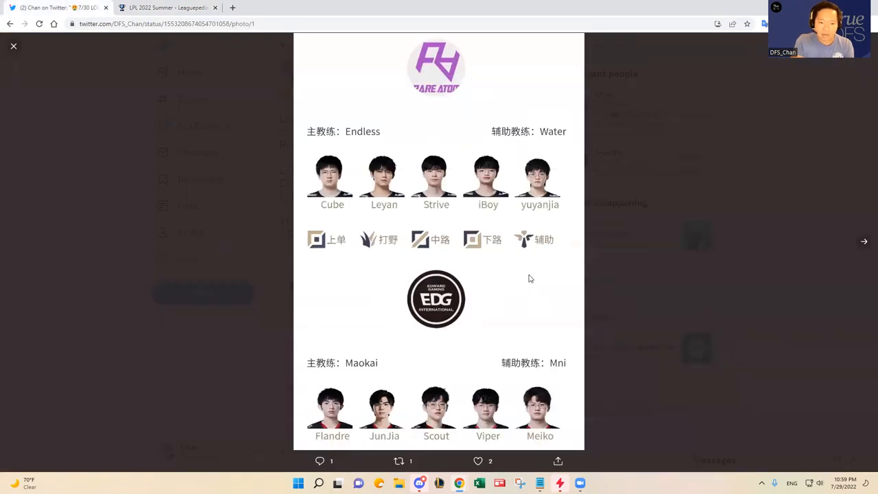
mouse_move(463, 191)
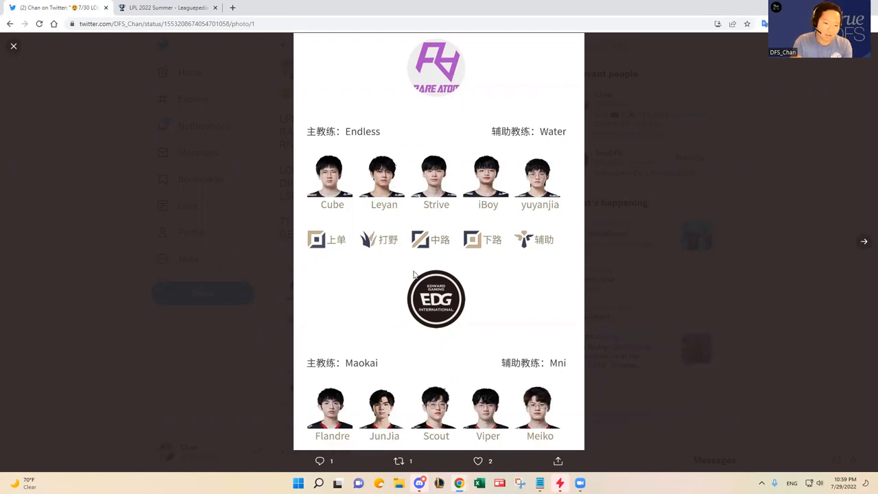
mouse_move(355, 439)
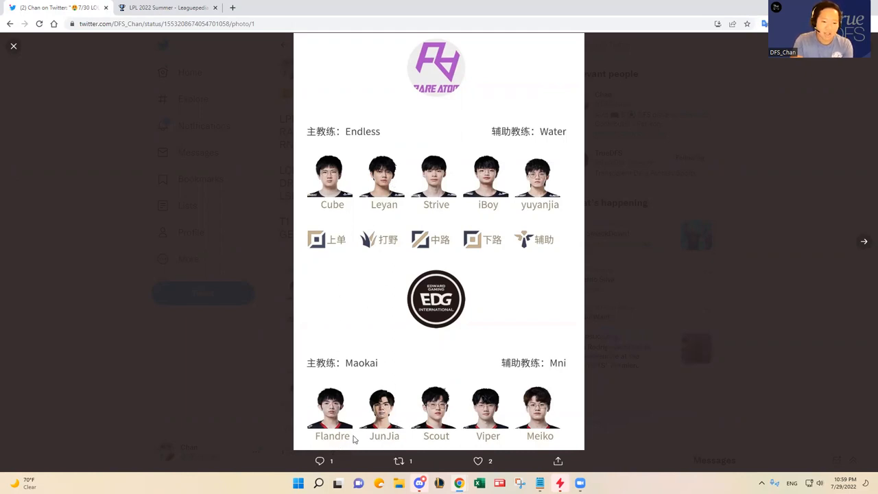
mouse_move(336, 335)
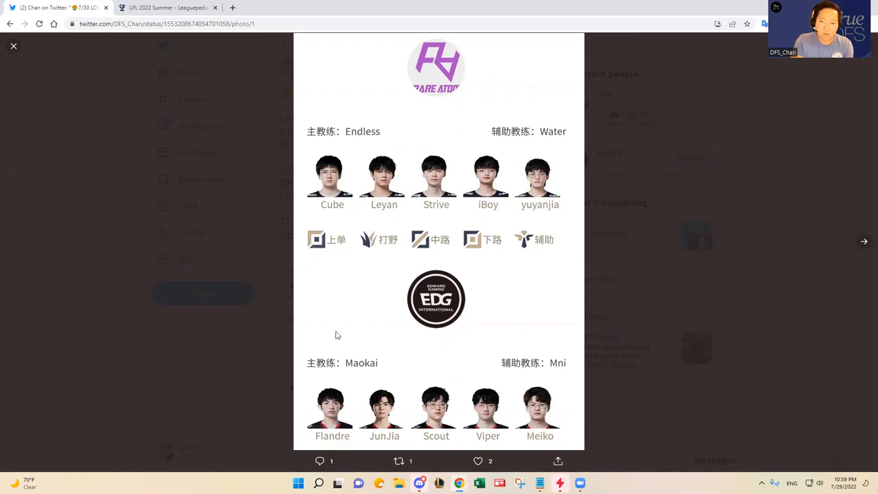
mouse_move(327, 413)
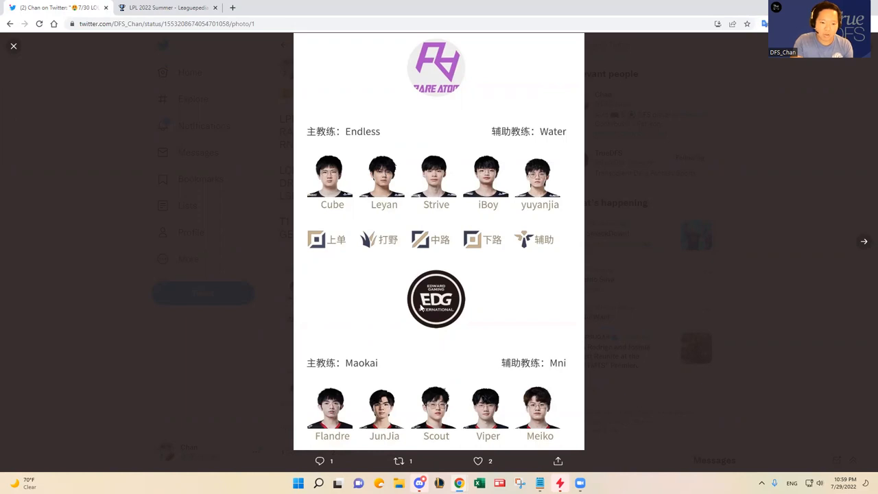
mouse_move(401, 356)
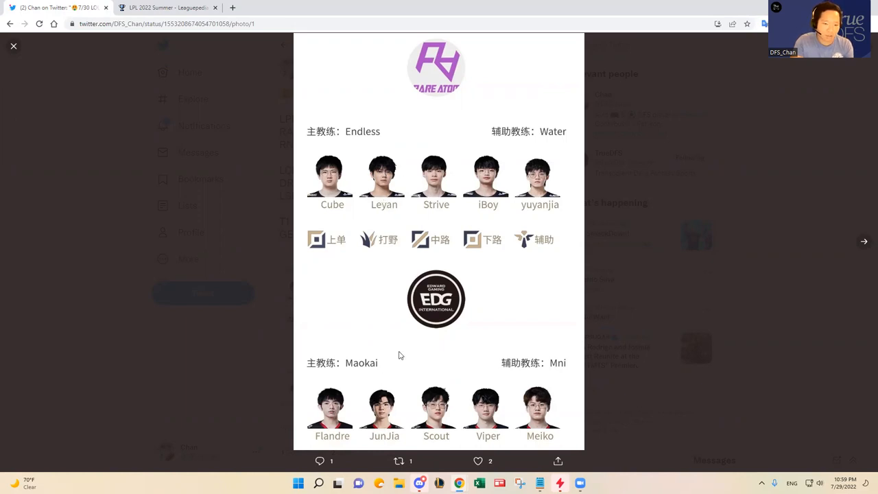
mouse_move(382, 215)
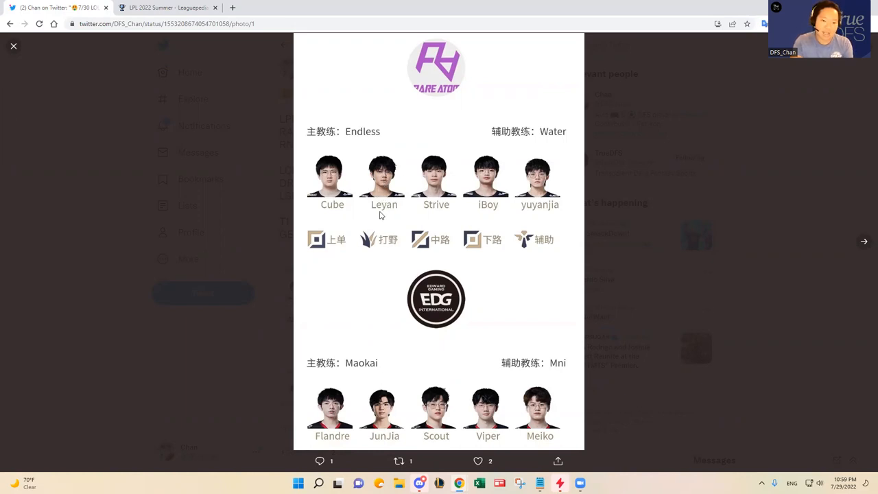
mouse_move(384, 184)
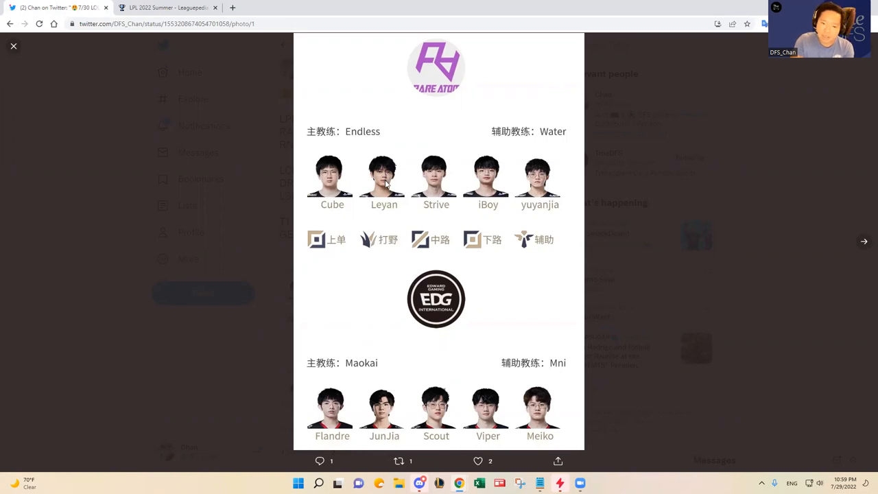
mouse_move(480, 219)
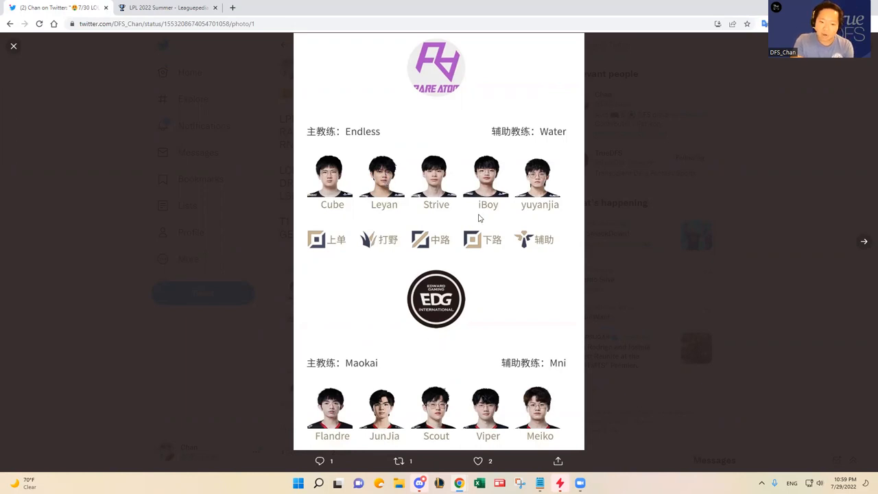
mouse_move(521, 205)
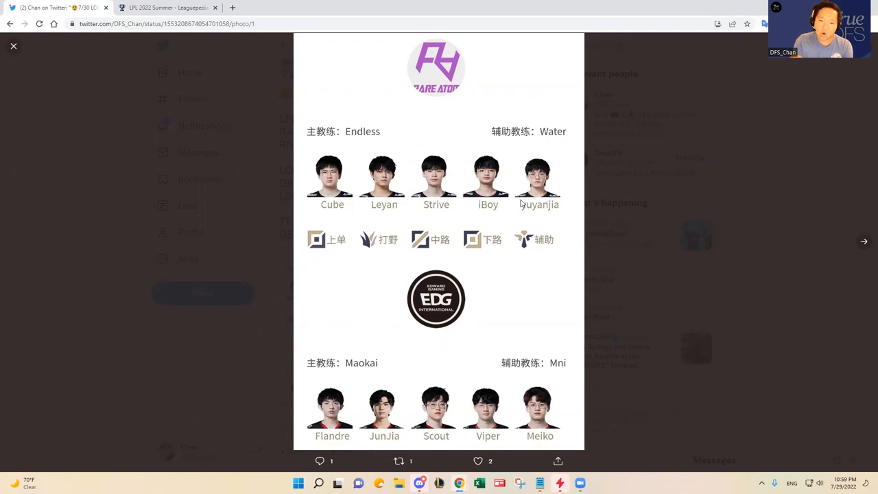
mouse_move(537, 211)
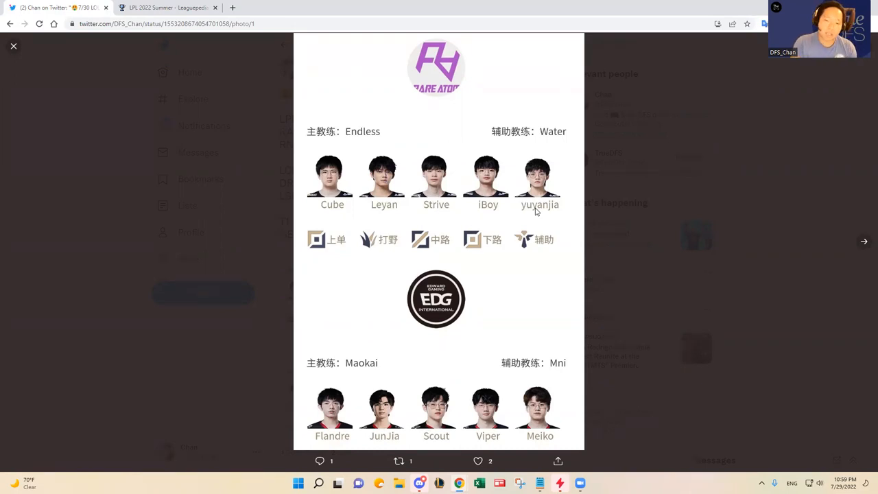
- Close the roster image, open a new tab, then re-view the Rare Atom vs EDG lineup
left_click(13, 46)
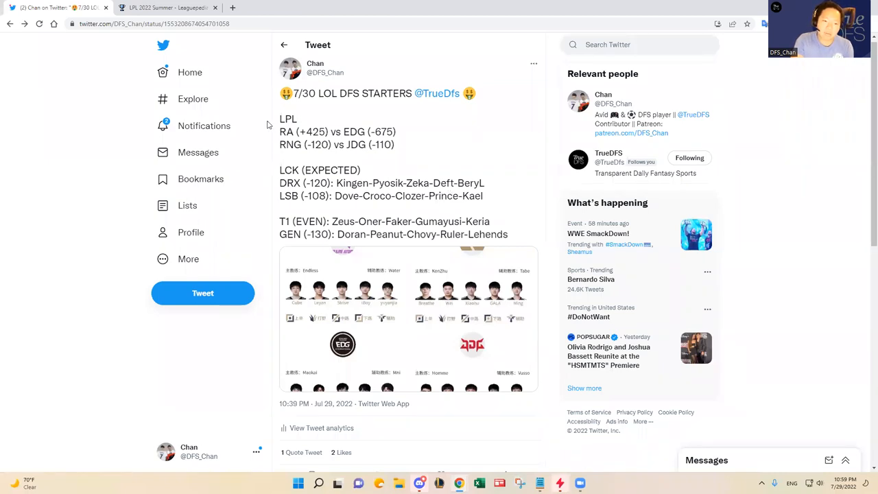
double_click(304, 131)
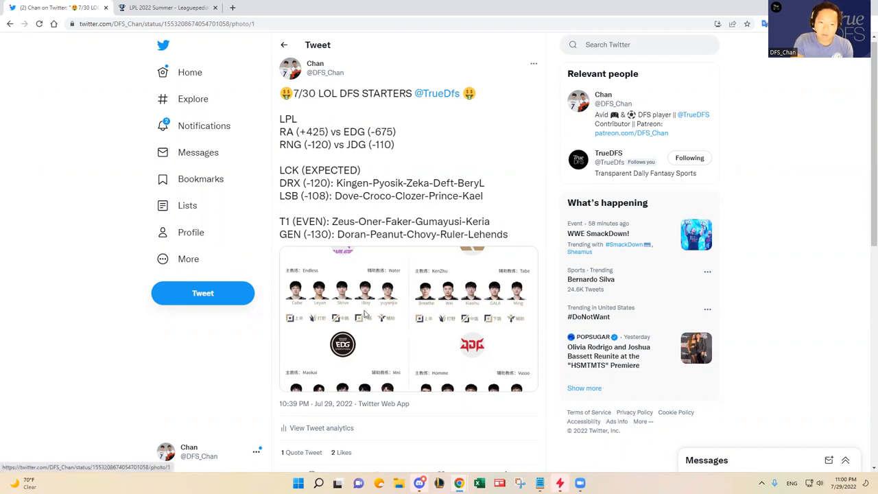
left_click(408, 319)
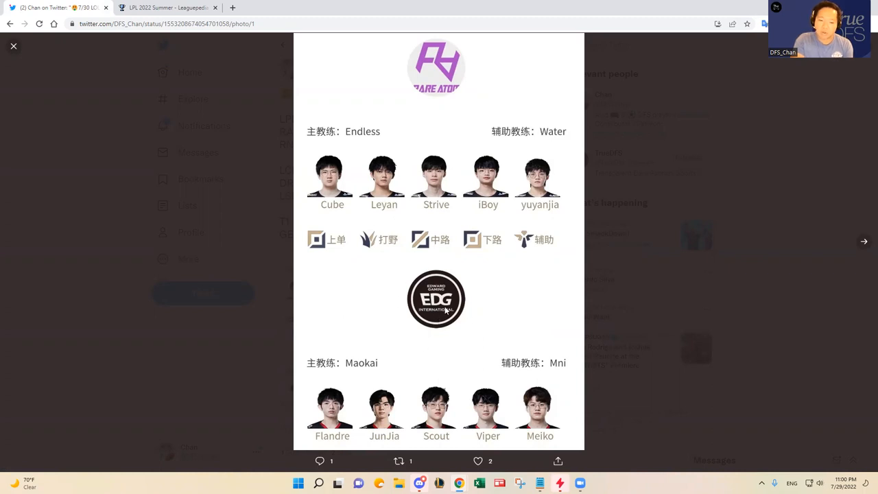
mouse_move(444, 310)
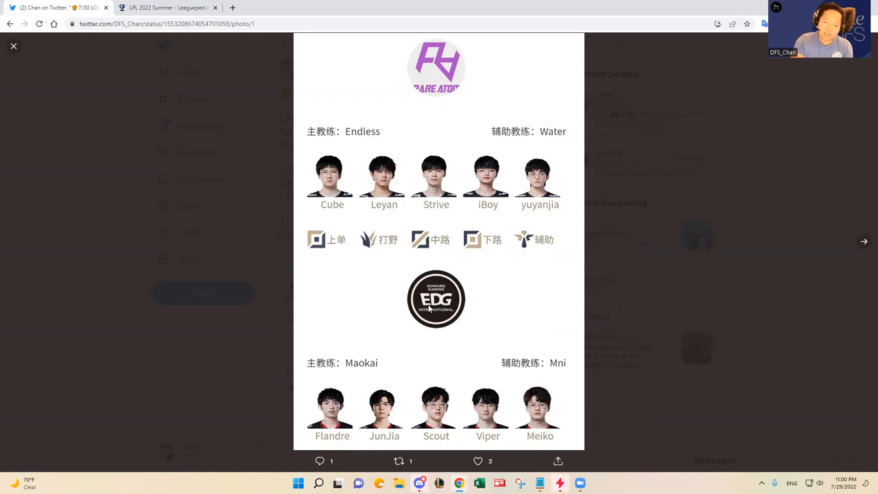
mouse_move(415, 106)
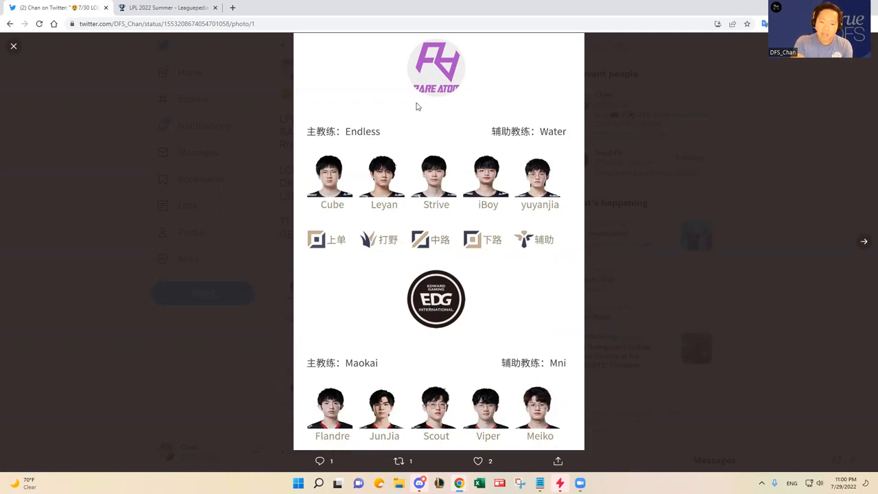
mouse_move(381, 117)
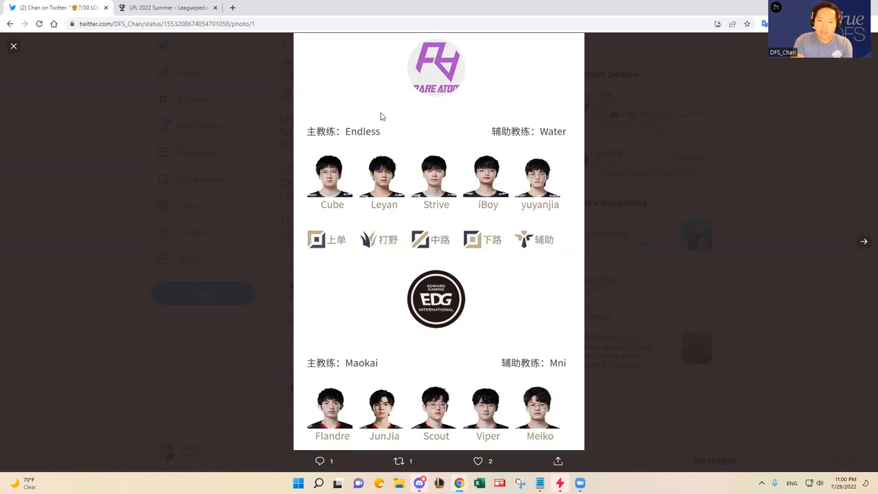
mouse_move(443, 104)
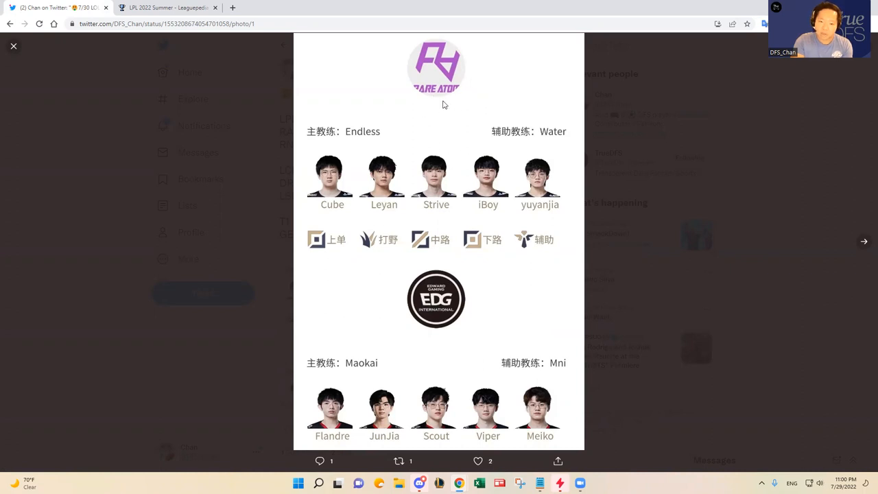
mouse_move(455, 101)
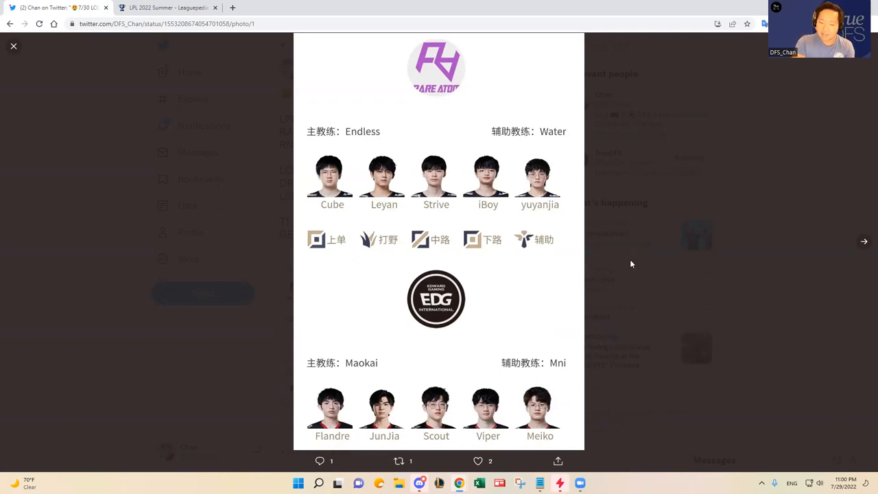
mouse_move(653, 248)
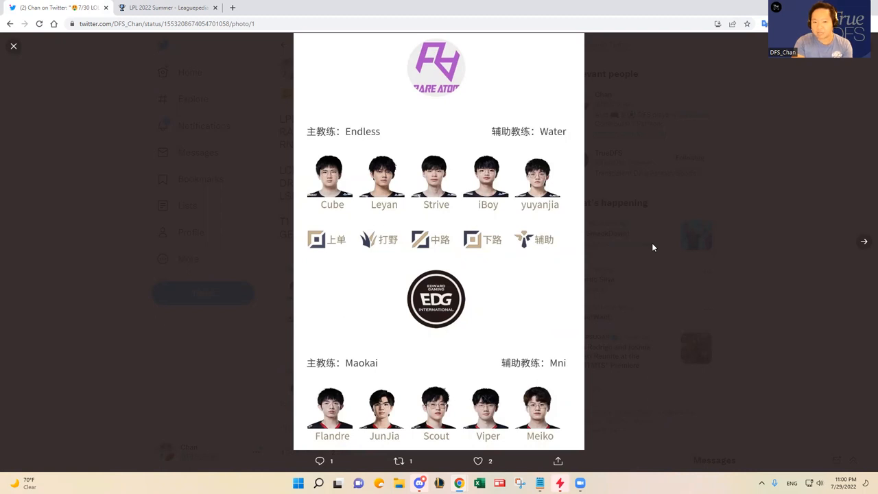
left_click(13, 46)
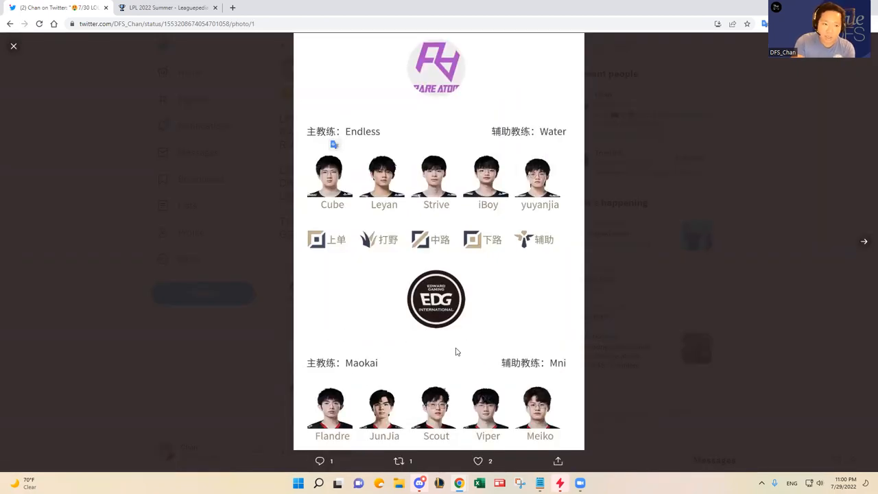
mouse_move(472, 354)
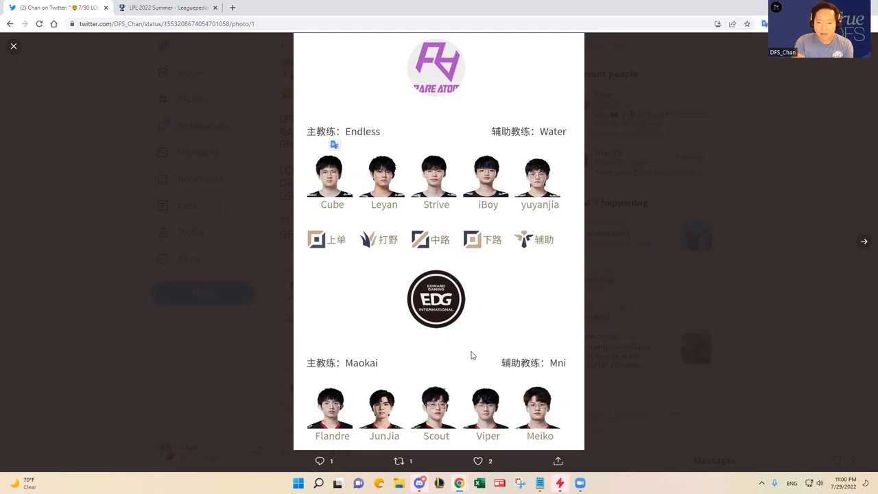
mouse_move(461, 358)
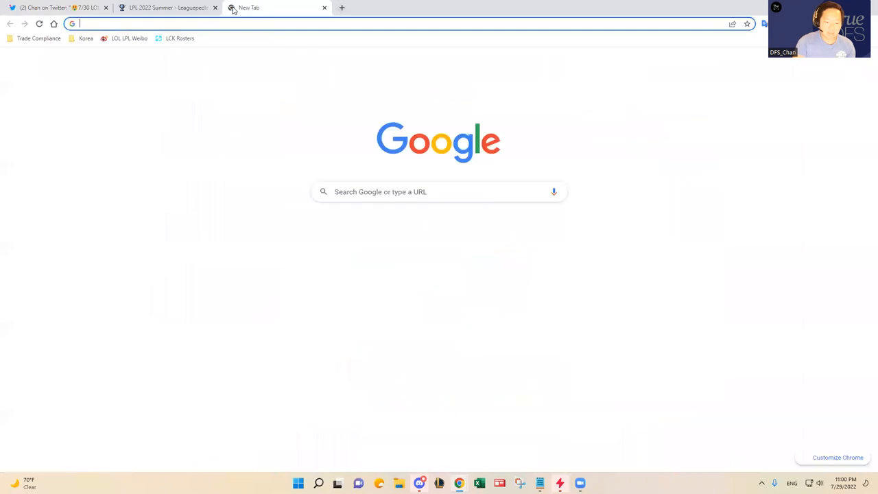
- Open oracleselixir.com and filter LPL 2022 Summer team stats to Rare Atom and EDward Gaming
type("oracleselixir.com/stats/teams/byTournament/LPL%2F2022%20Season%2FSummer%20Season")
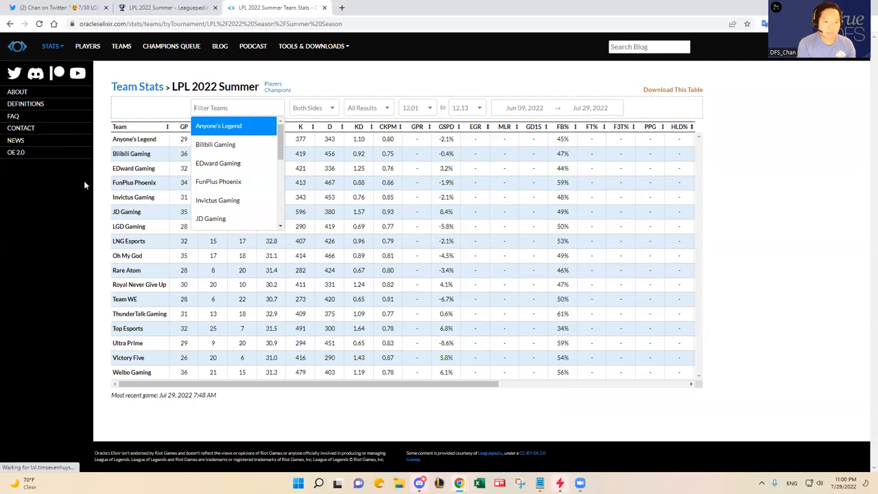
left_click(218, 162)
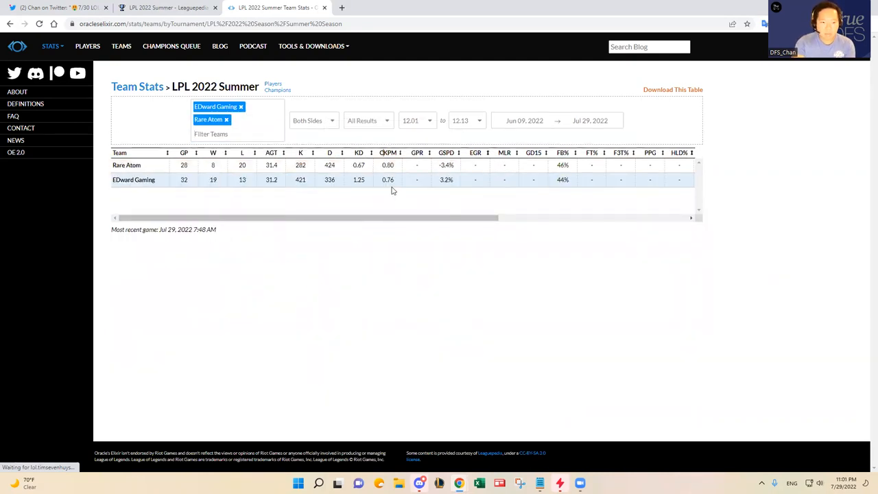
mouse_move(387, 153)
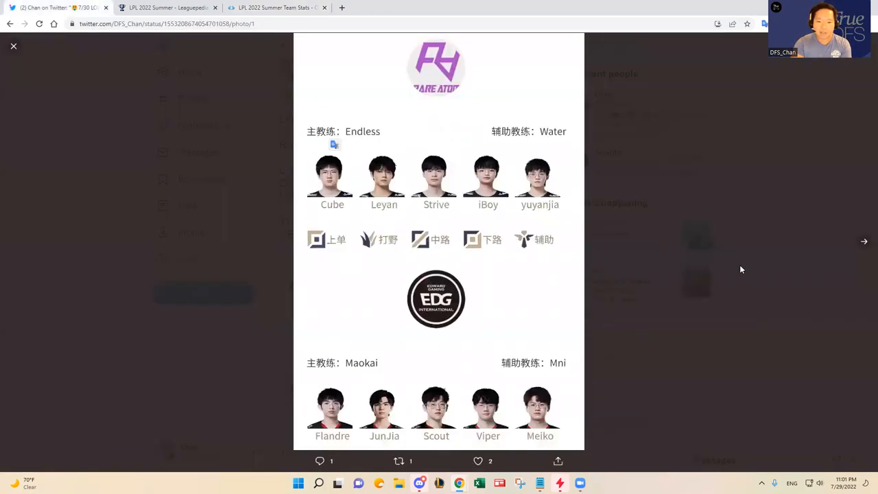
- View the tweet's second RNG vs JD Gaming roster photo, then return to Leaguepedia
left_click(865, 240)
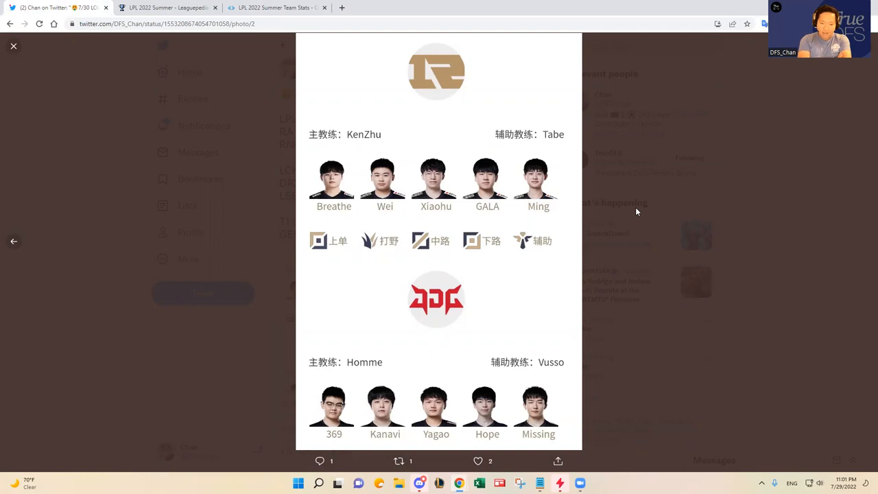
mouse_move(173, 5)
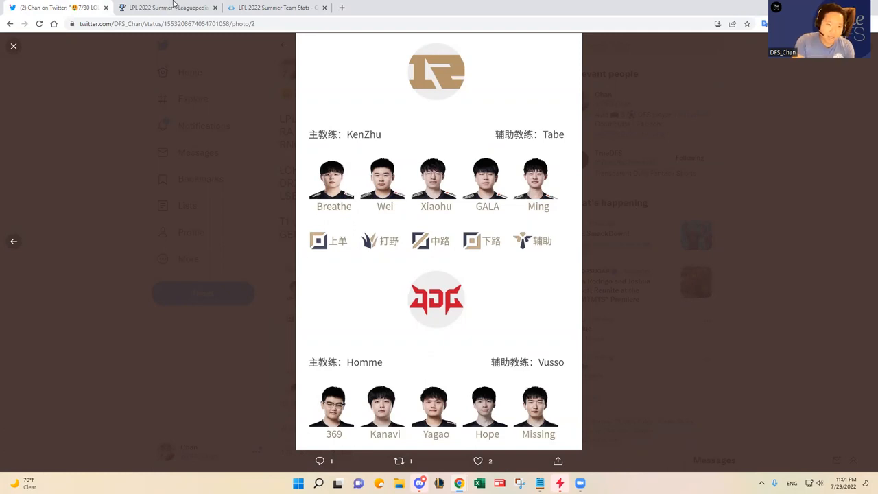
left_click(168, 7)
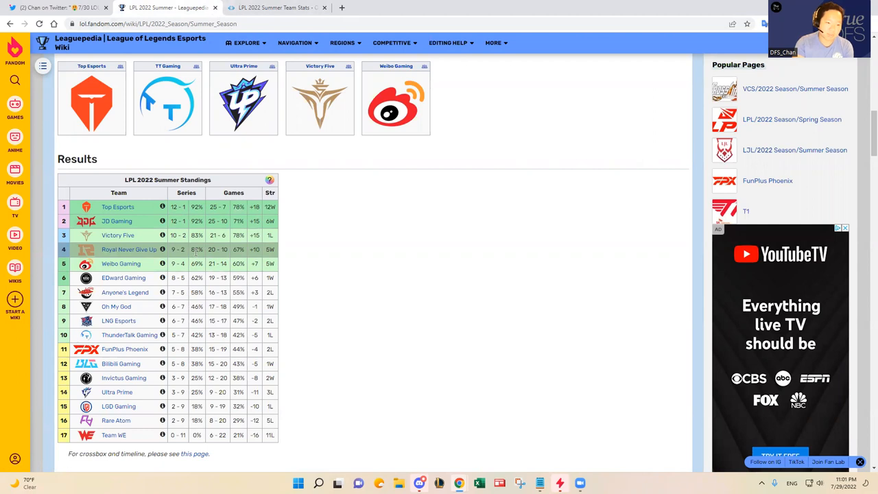
mouse_move(315, 242)
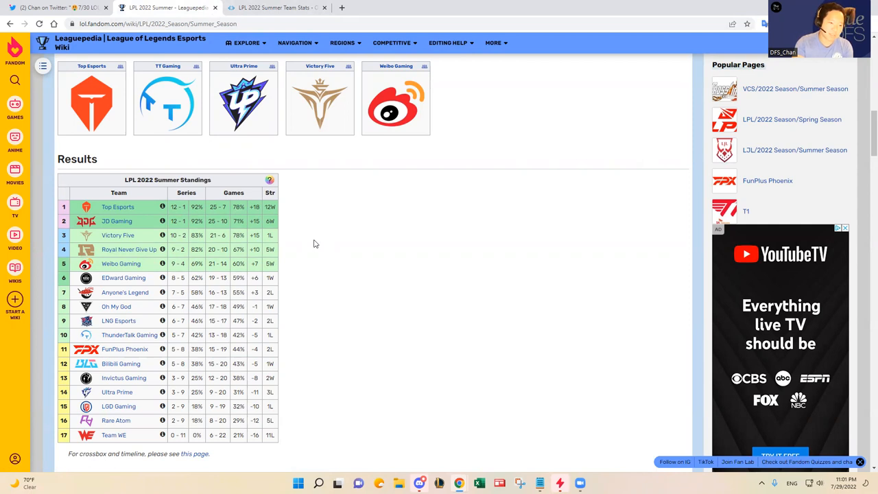
mouse_move(338, 266)
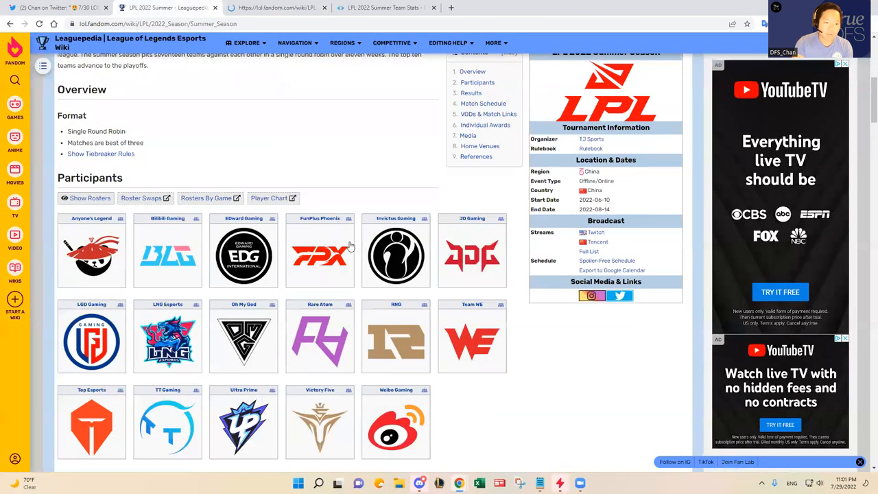
- Scroll down to the LPL 2022 Summer regular-season standings table
scroll("down", 3)
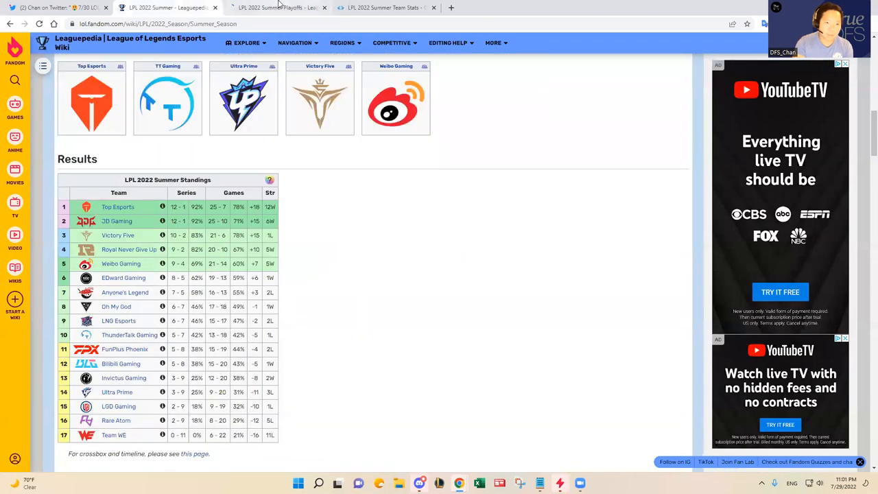
- Switch to the LPL 2022 Summer Playoffs page and scroll to the bracket
left_click(275, 7)
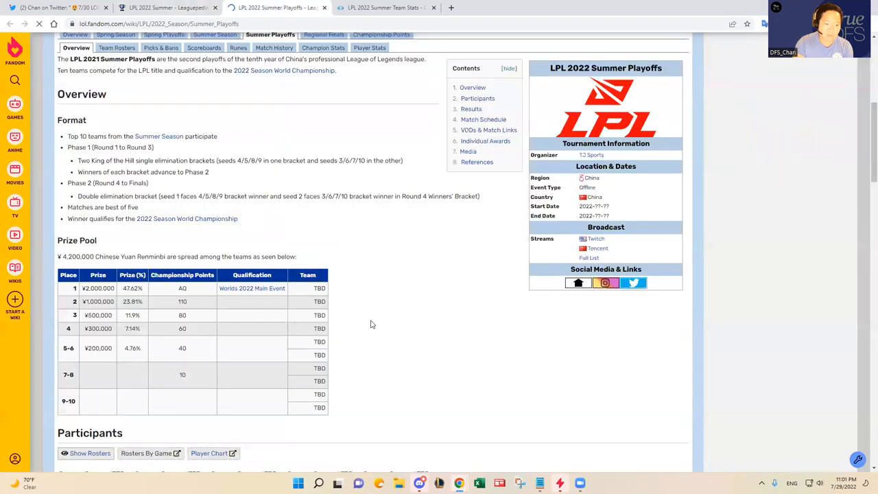
scroll("down", 3)
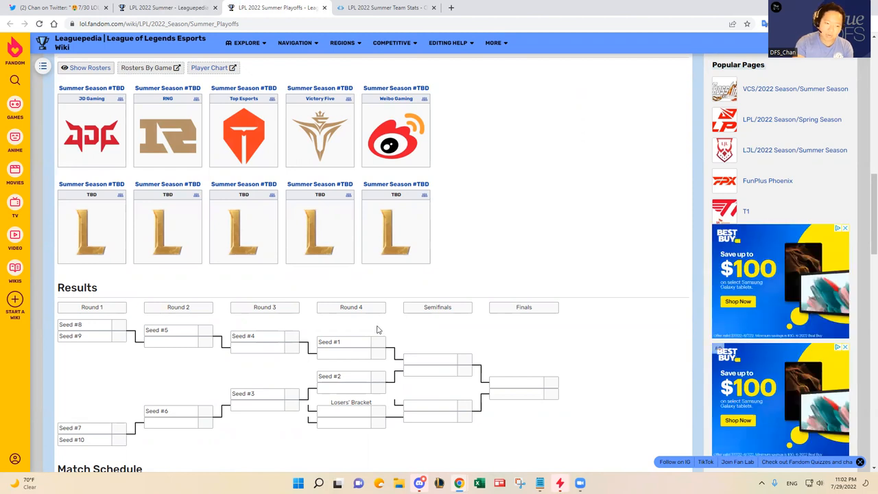
mouse_move(373, 379)
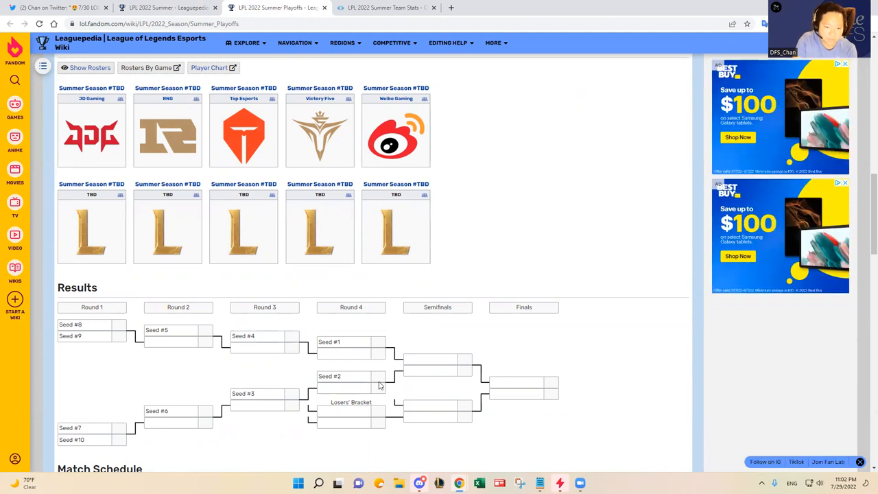
mouse_move(247, 63)
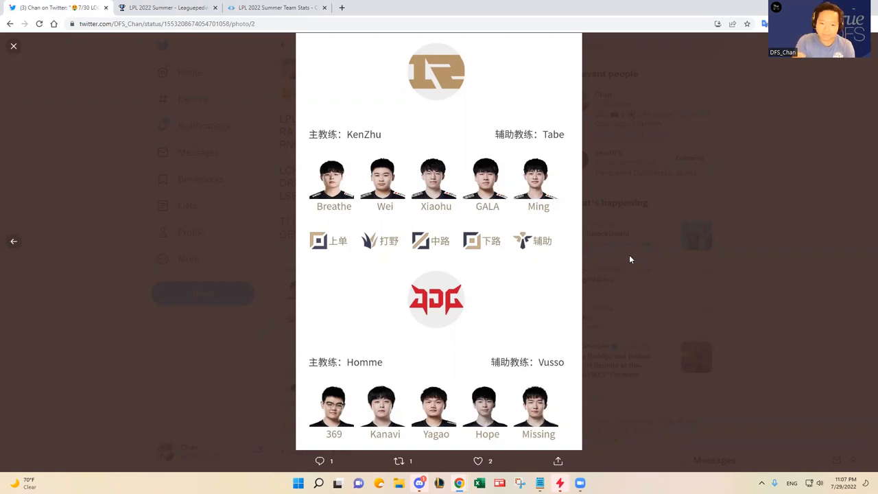
- Close the enlarged roster photo to return to the 7/30 LoL DFS starters tweet
left_click(13, 46)
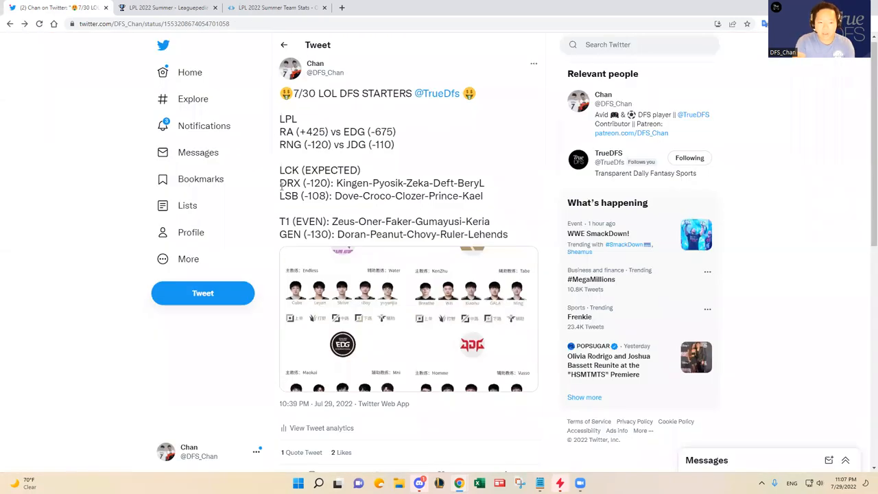
left_click_drag(279, 183, 508, 234)
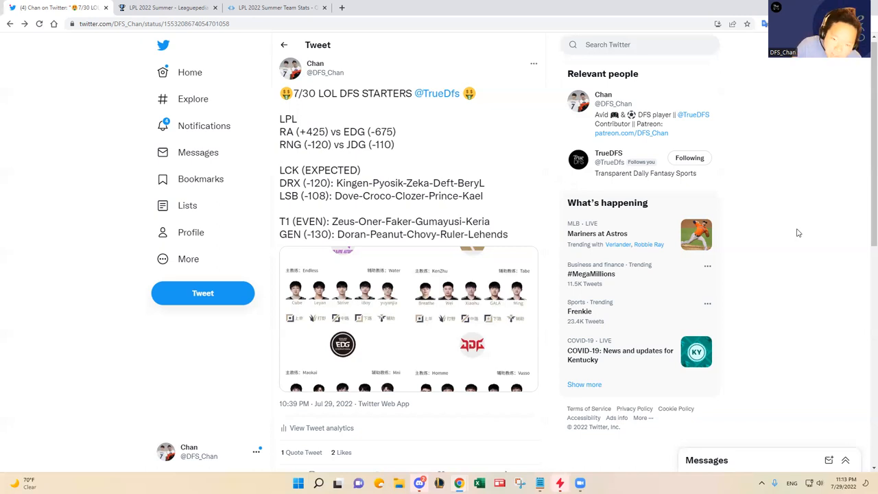
mouse_move(793, 228)
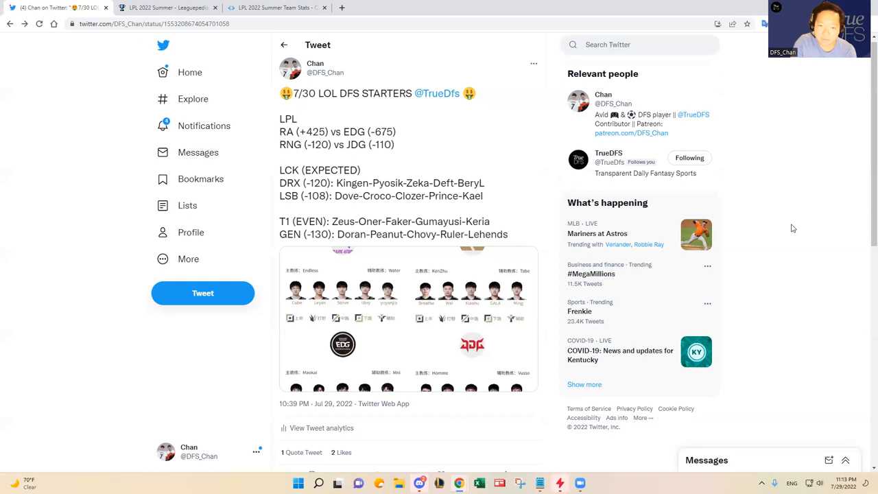
mouse_move(452, 110)
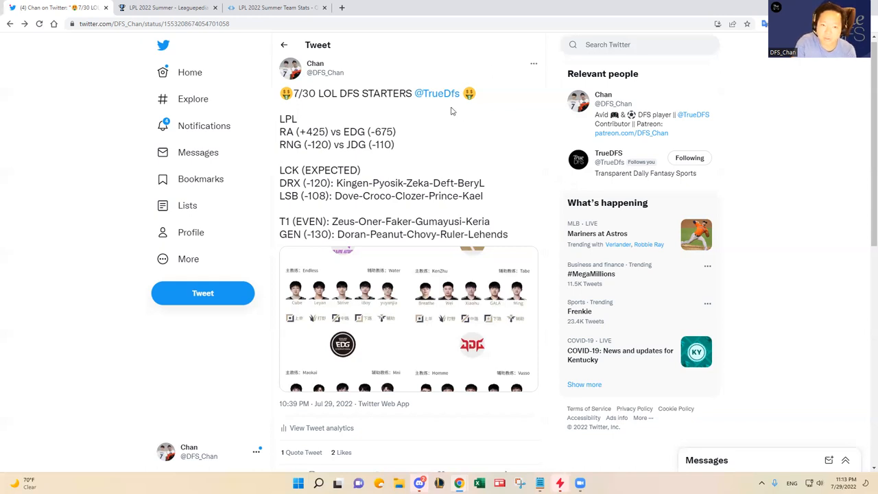
mouse_move(494, 144)
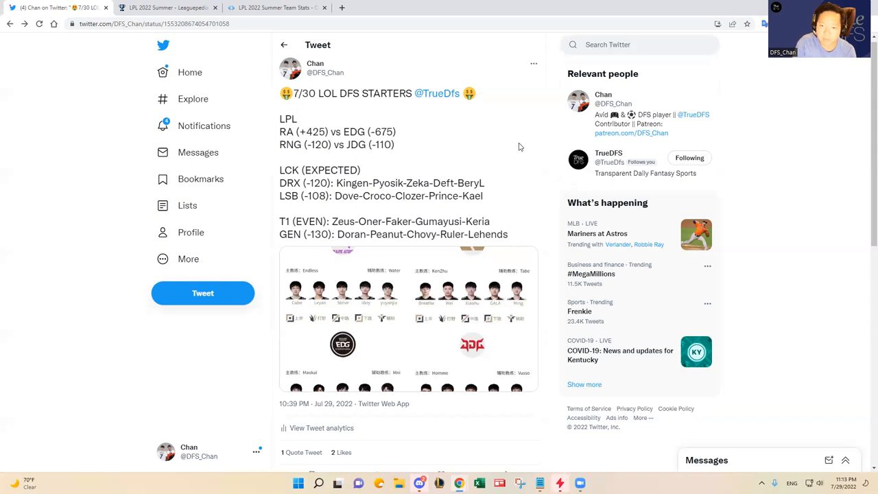
mouse_move(634, 133)
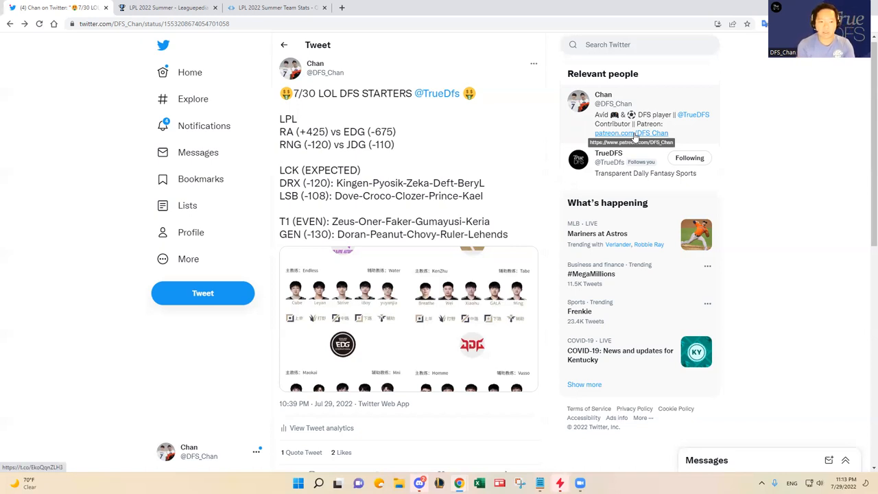
mouse_move(815, 201)
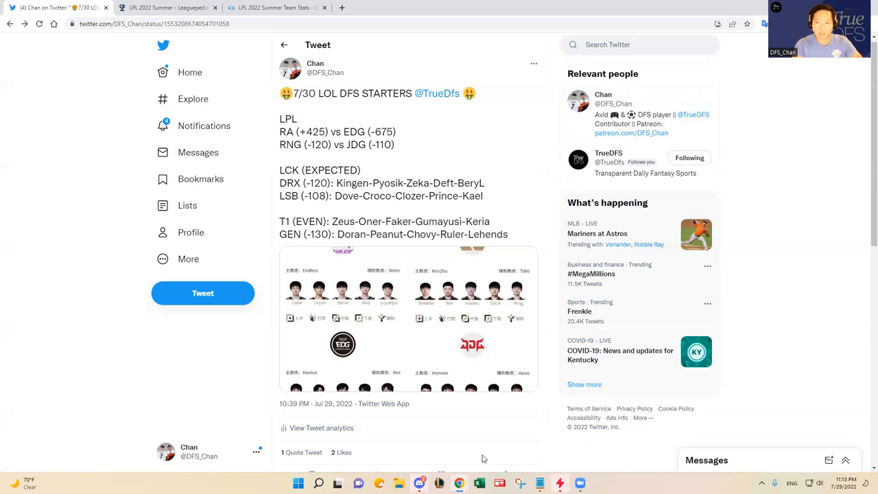
mouse_move(682, 338)
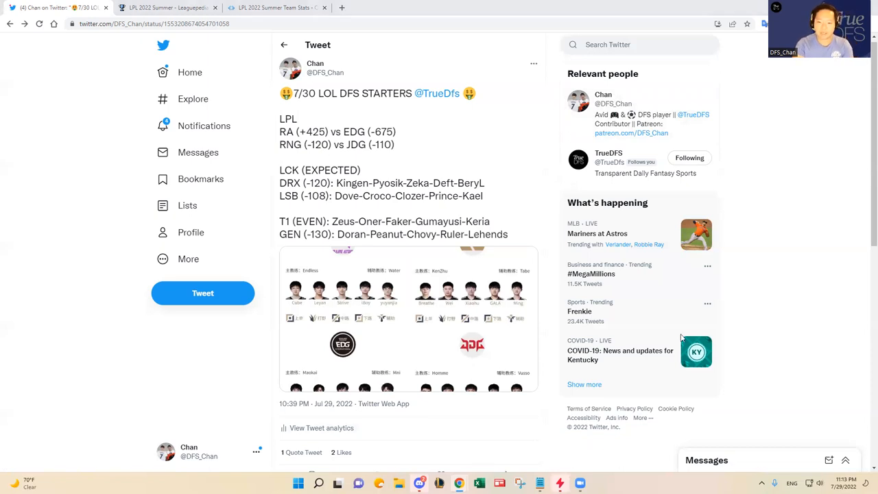